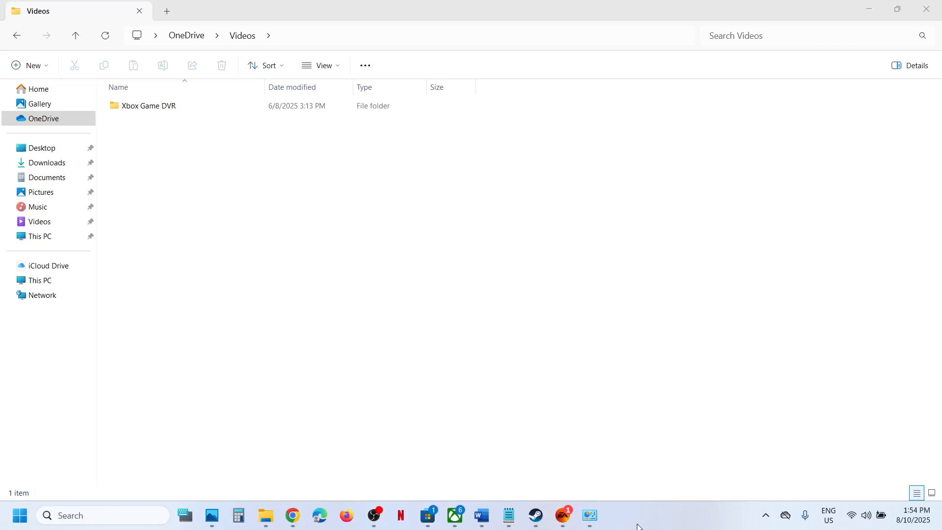
mouse_move(446, 275)
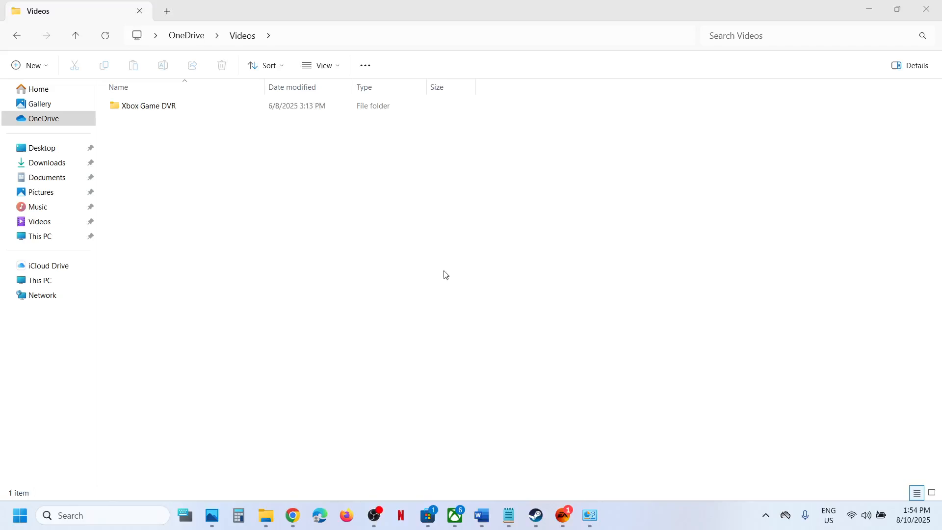
- Launch Windows Settings from Start and reach the Installed apps list
click(148, 106)
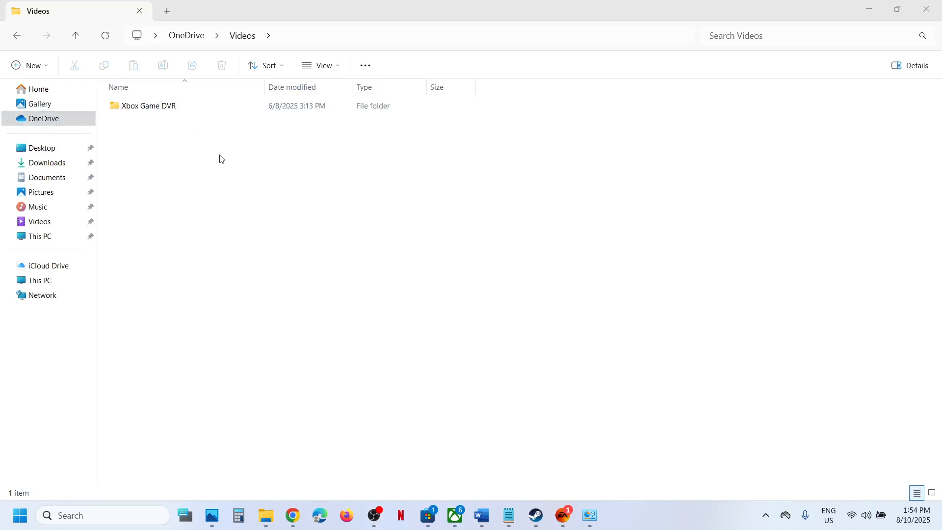
mouse_move(224, 134)
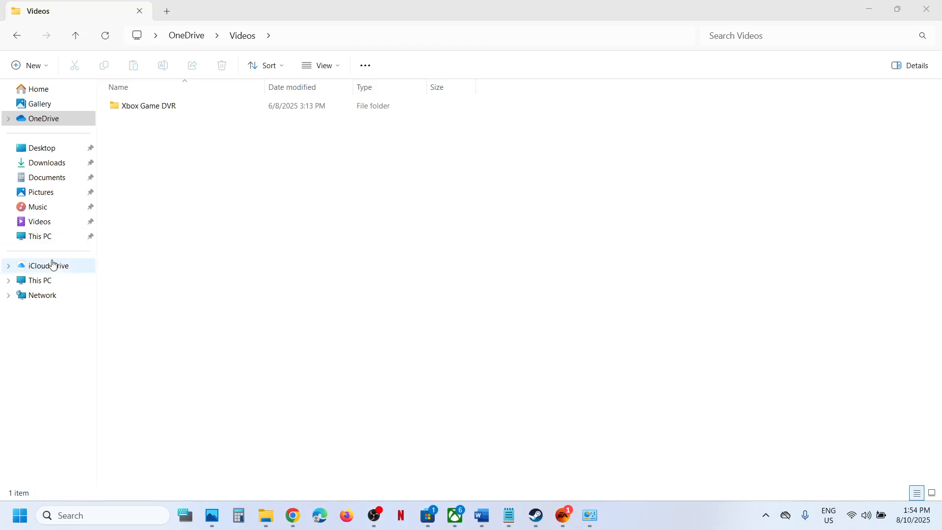
mouse_move(167, 269)
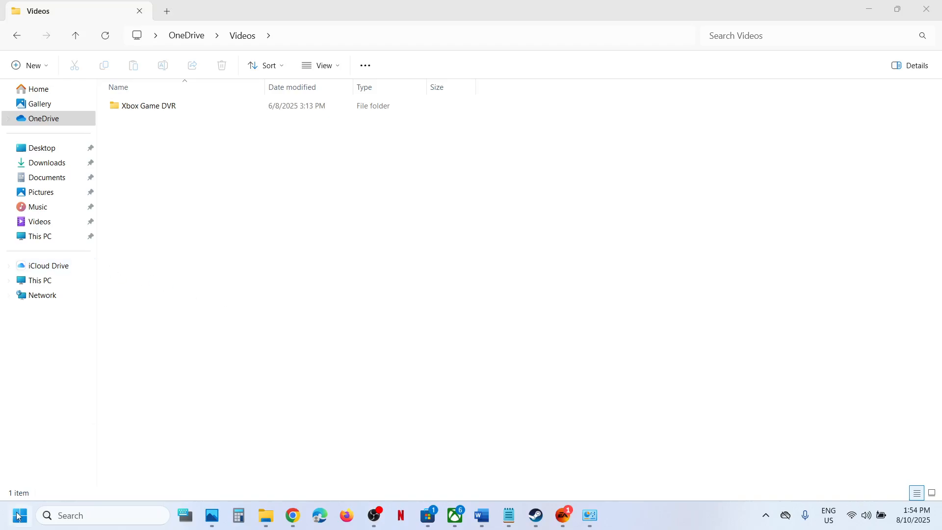
click(20, 515)
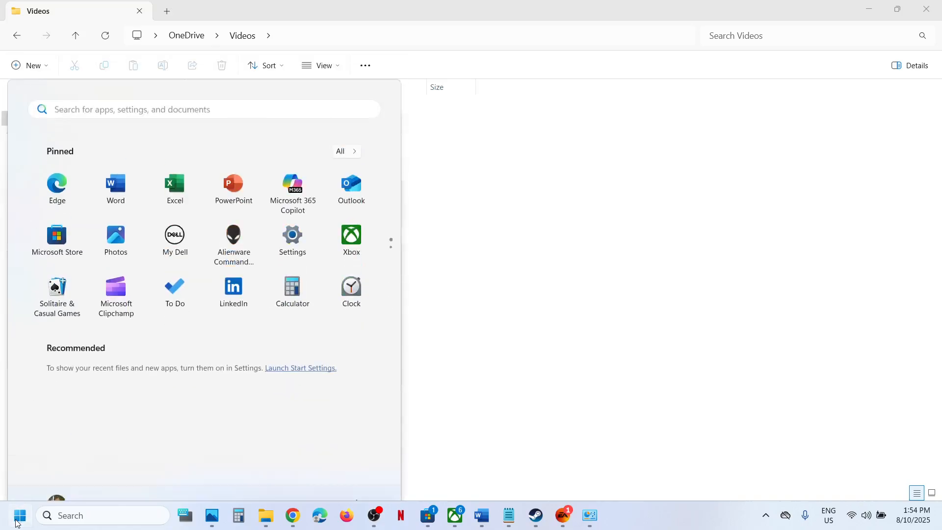
click(292, 235)
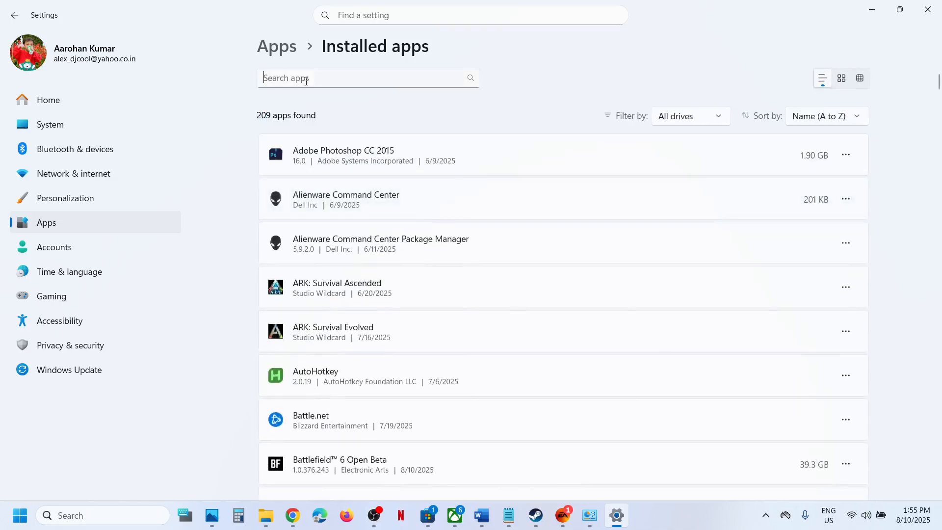
- Search installed apps for 'icloud' and uninstall the iCloud app
text(icloud)
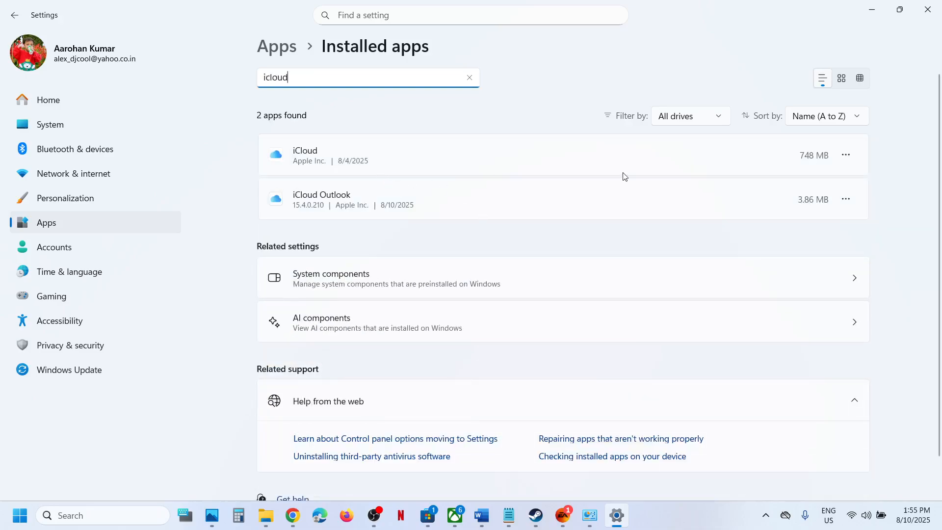
click(845, 155)
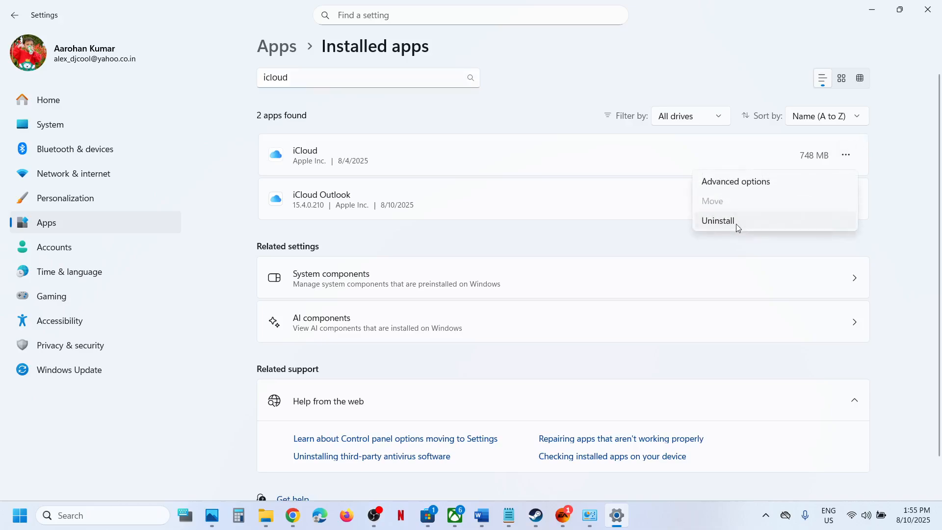
click(717, 221)
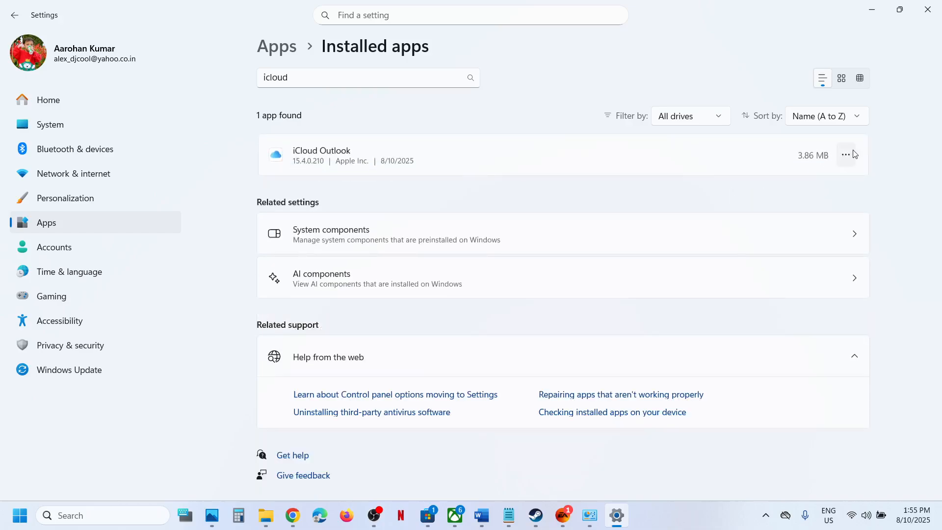
- Modify iCloud Outlook, choose Remove, confirm with UAC approval, and finish the uninstaller
click(845, 155)
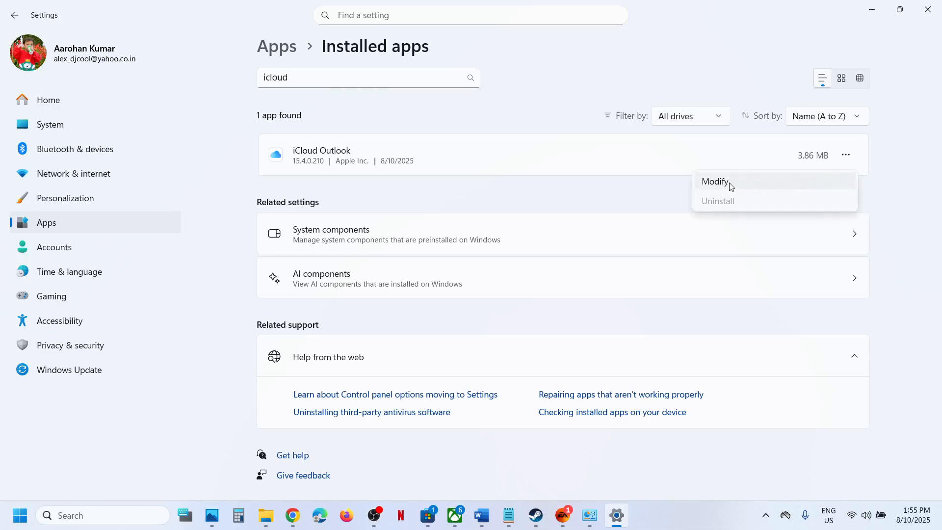
click(715, 181)
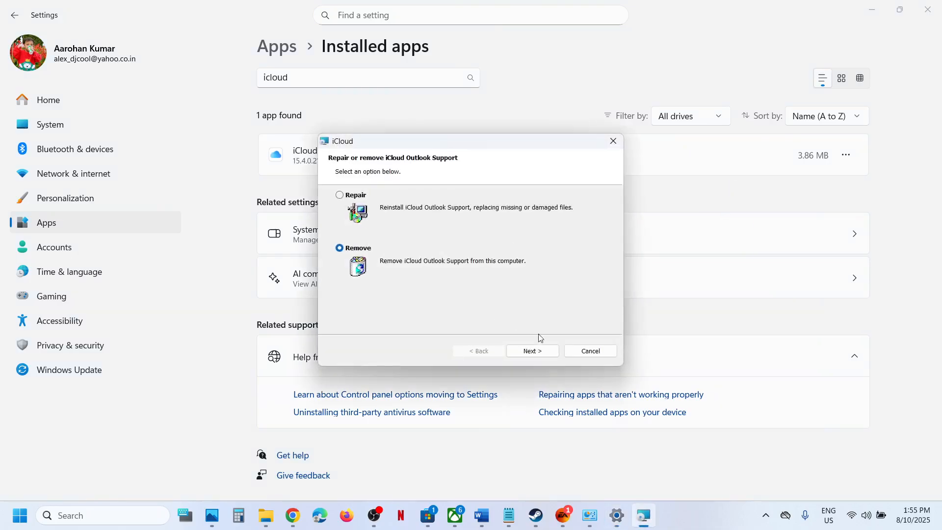
click(532, 351)
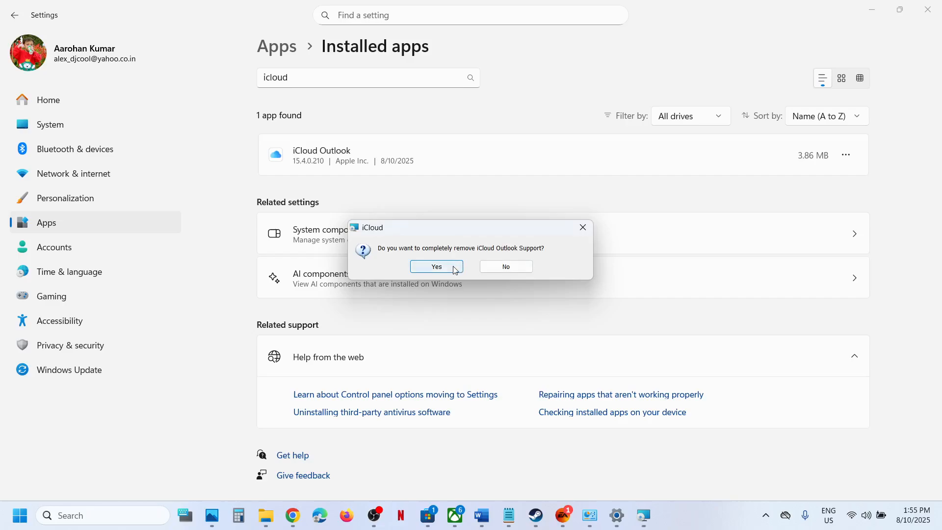
click(436, 266)
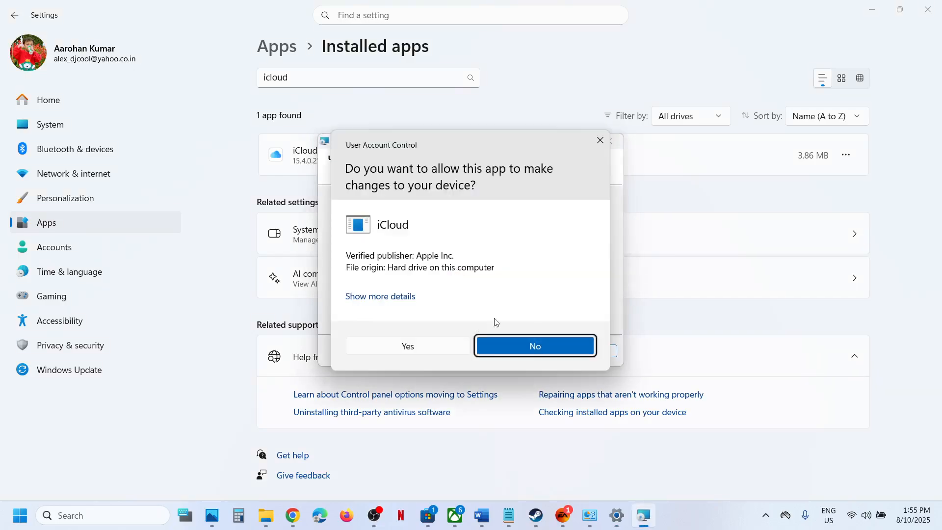
click(407, 347)
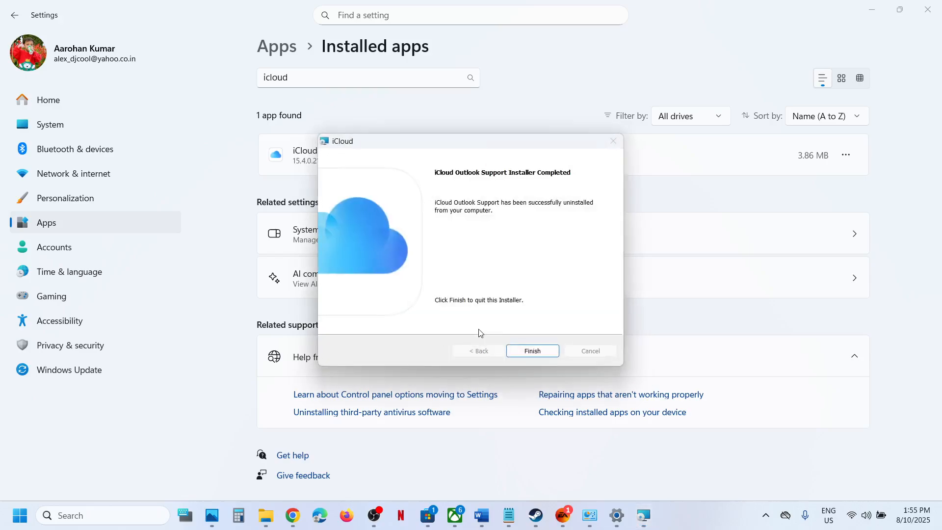
click(531, 350)
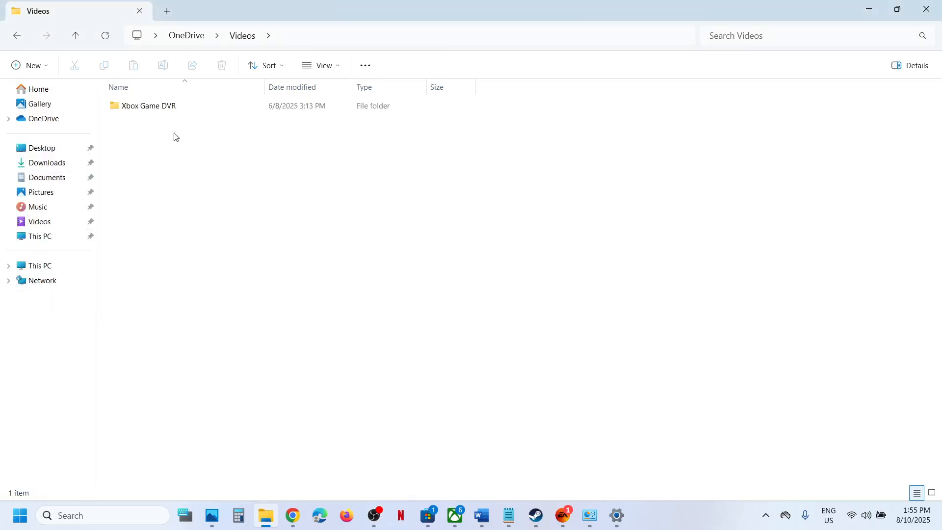
mouse_move(318, 237)
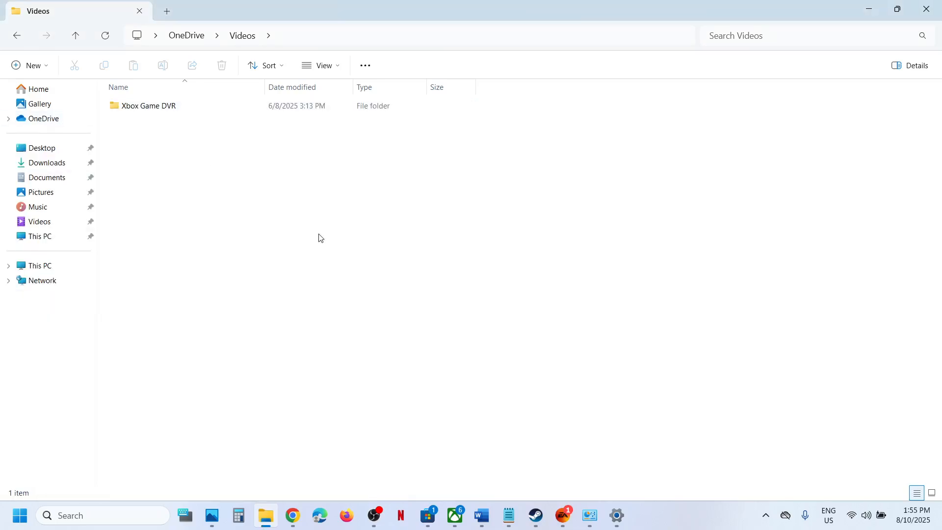